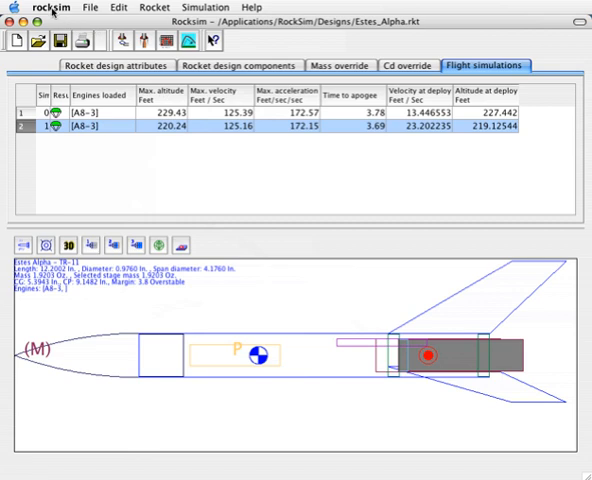
# Open RockSim's Application preferences from the rocksim menu.
pyautogui.click(48, 7)
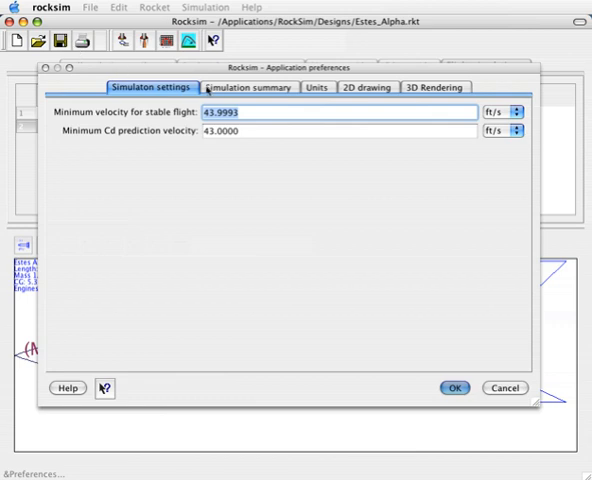
# View the Simulation summary column settings, then the measurement unit settings.
pyautogui.click(249, 86)
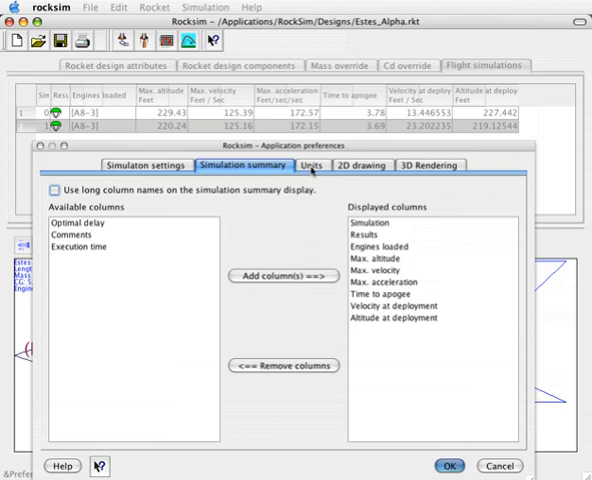
pyautogui.click(312, 165)
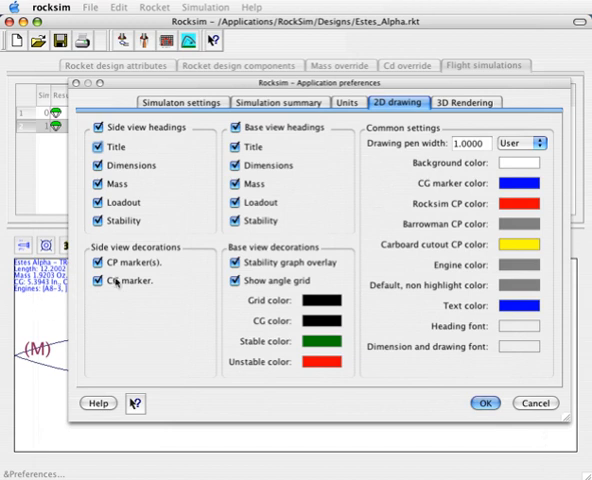
pyautogui.moveTo(513, 312)
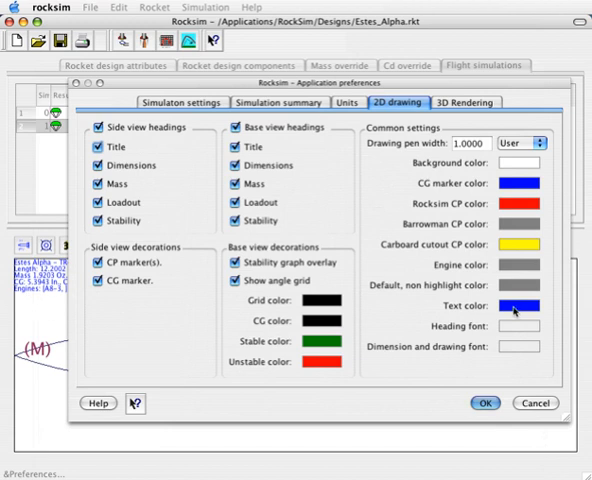
# Change the 2D drawing text colour from blue to black.
pyautogui.click(516, 308)
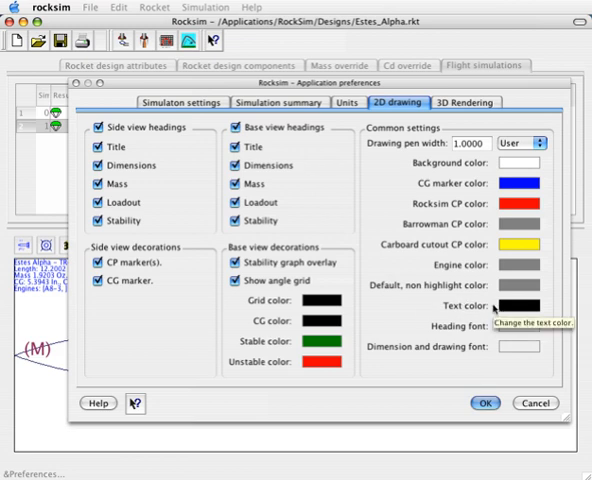
pyautogui.moveTo(508, 330)
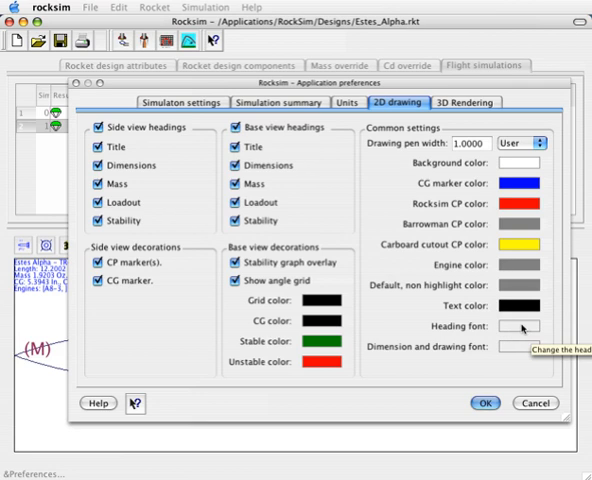
# Set the 2D drawing heading font to Arial, size 14.
pyautogui.click(520, 326)
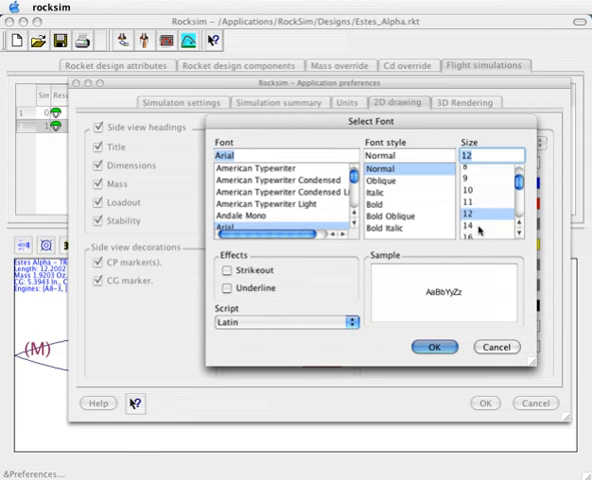
pyautogui.click(478, 227)
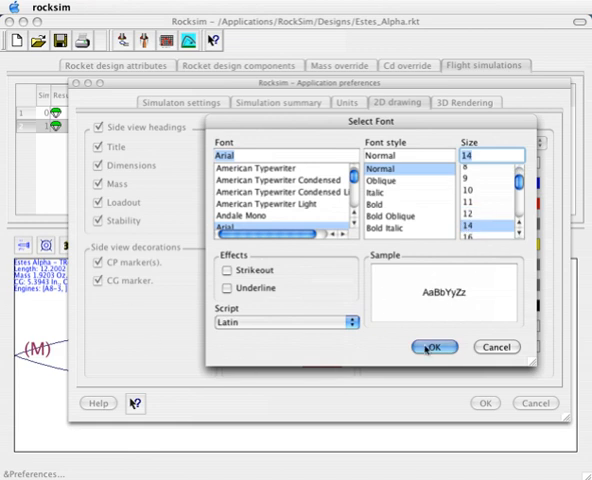
pyautogui.click(434, 347)
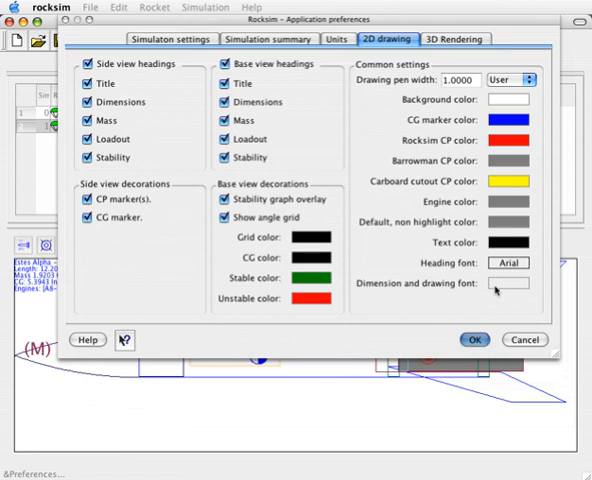
pyautogui.moveTo(510, 289)
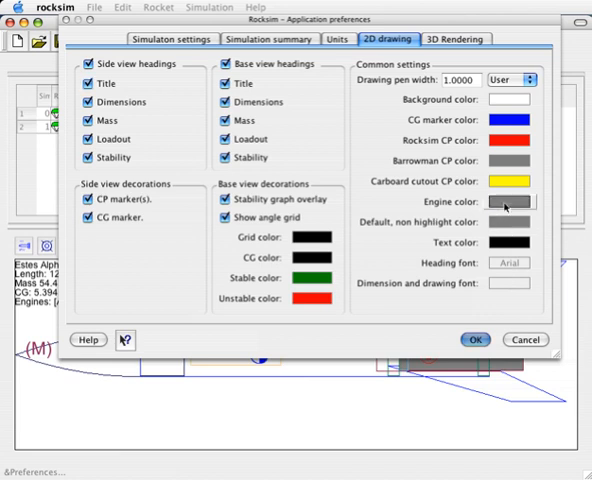
# Change the 2D drawing engine colour from grey to brown.
pyautogui.click(506, 205)
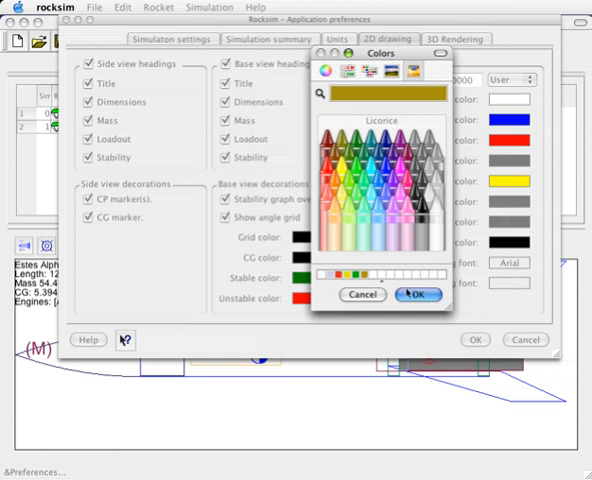
pyautogui.click(417, 294)
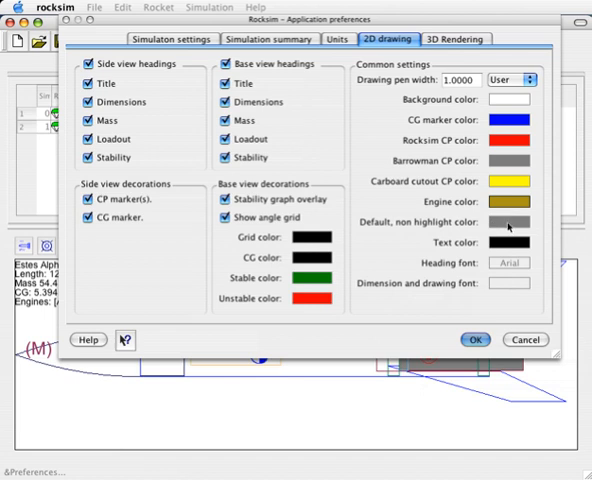
pyautogui.moveTo(508, 225)
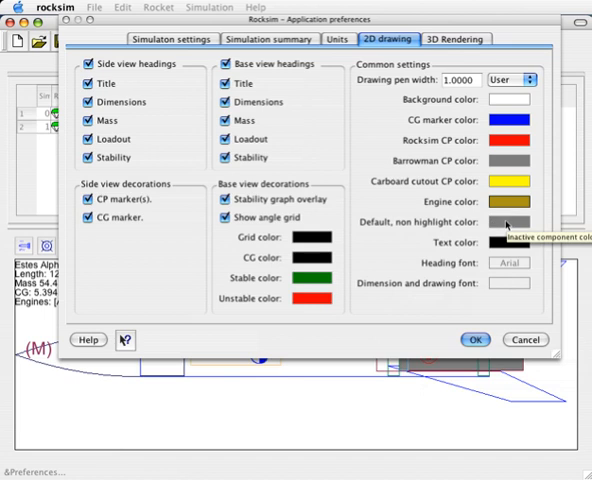
pyautogui.moveTo(242, 200)
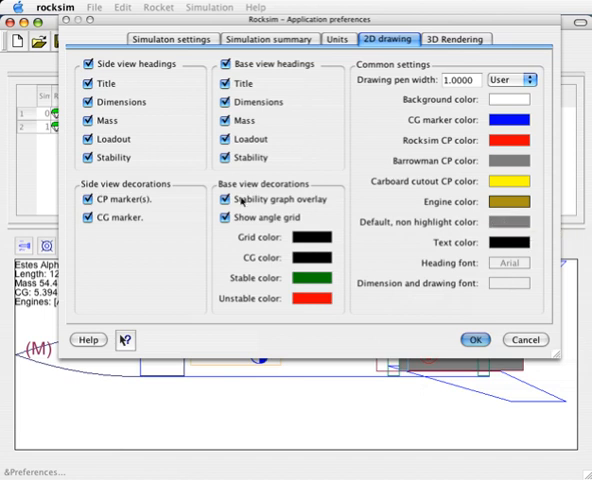
pyautogui.moveTo(222, 120)
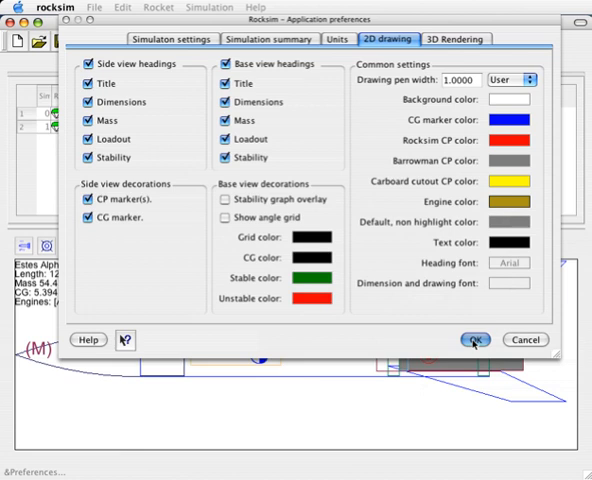
# Close preferences with the stability overlay and angle grid turned off.
pyautogui.click(474, 340)
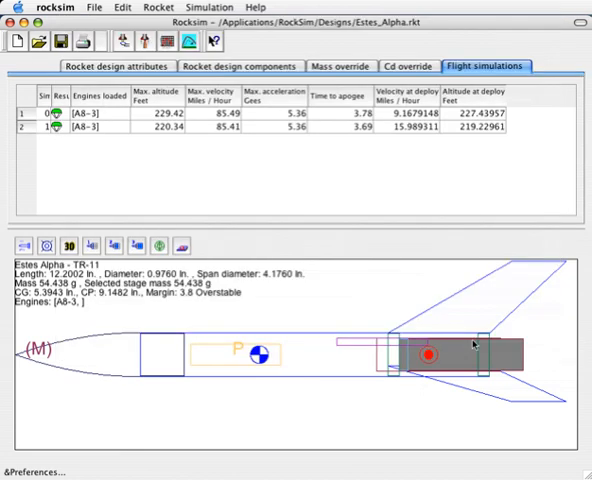